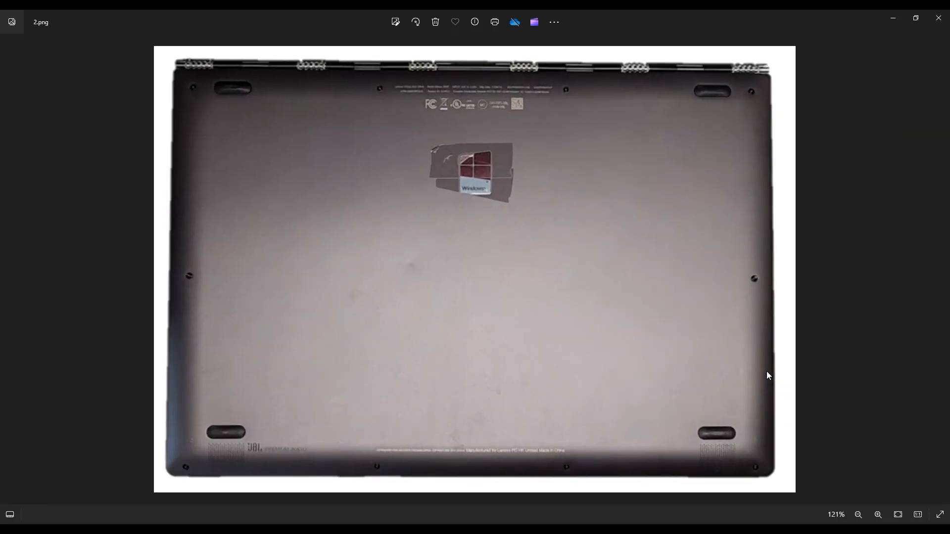
{"action": "mouse_move", "coordinate": [509, 93]}
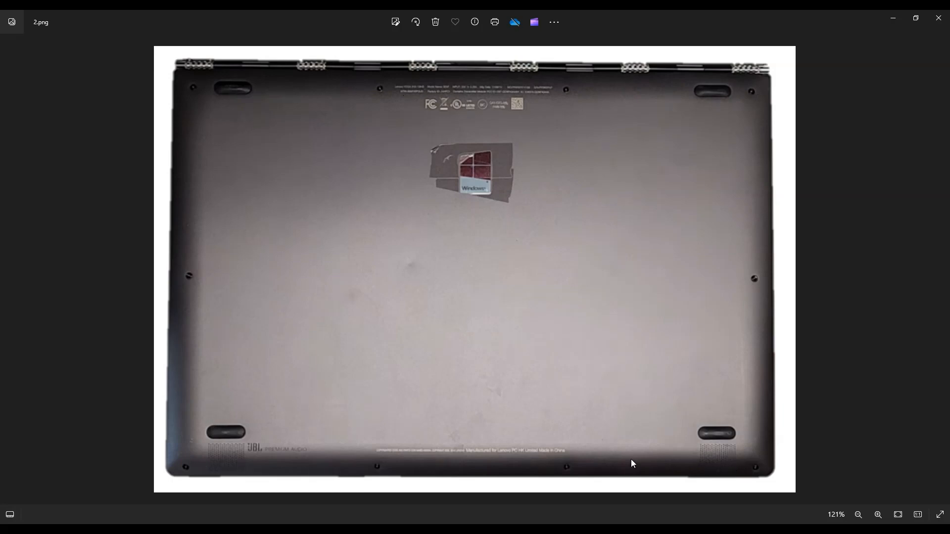
{"action": "mouse_move", "coordinate": [730, 257]}
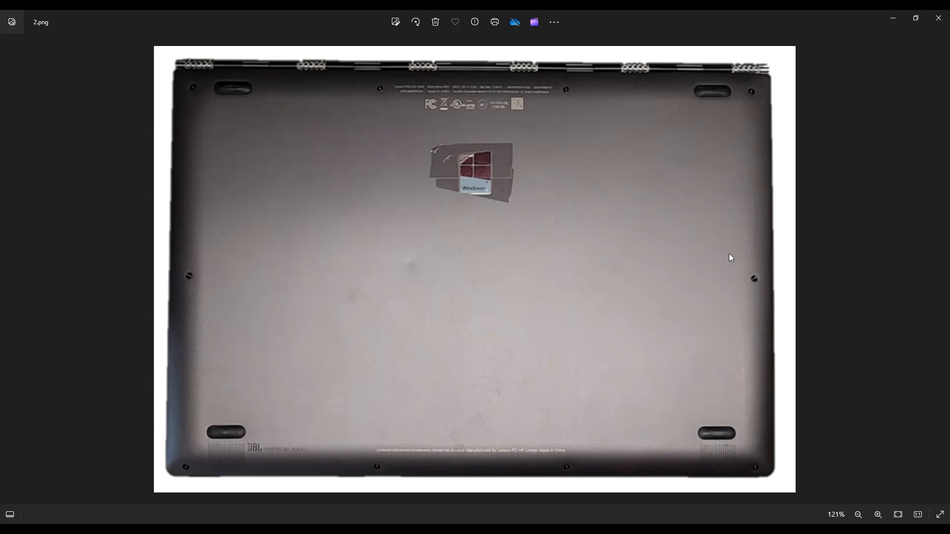
{"action": "mouse_move", "coordinate": [535, 134]}
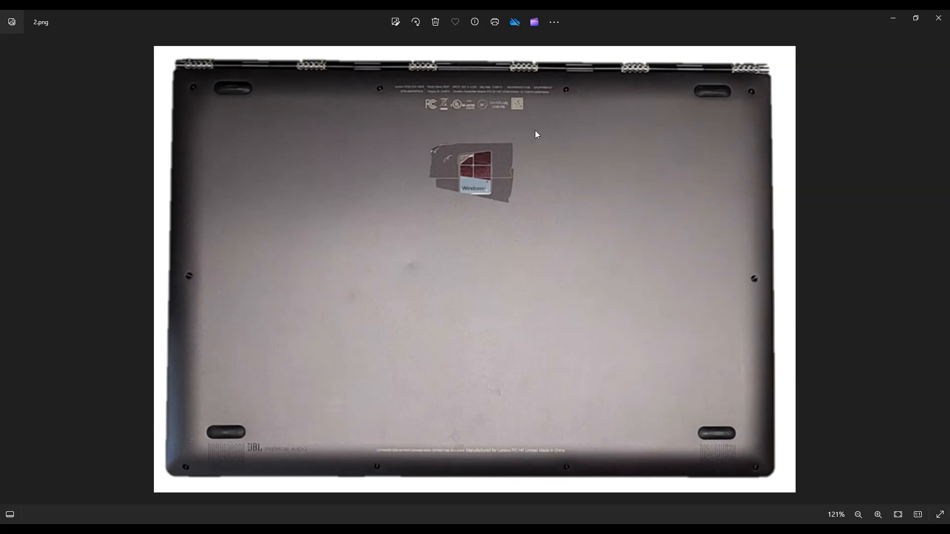
{"action": "mouse_move", "coordinate": [274, 244]}
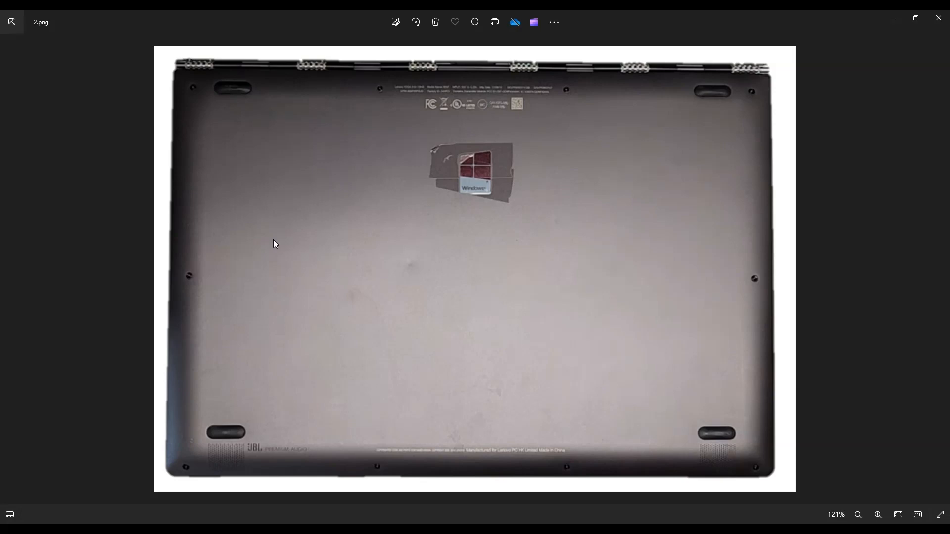
{"action": "mouse_move", "coordinate": [467, 297]}
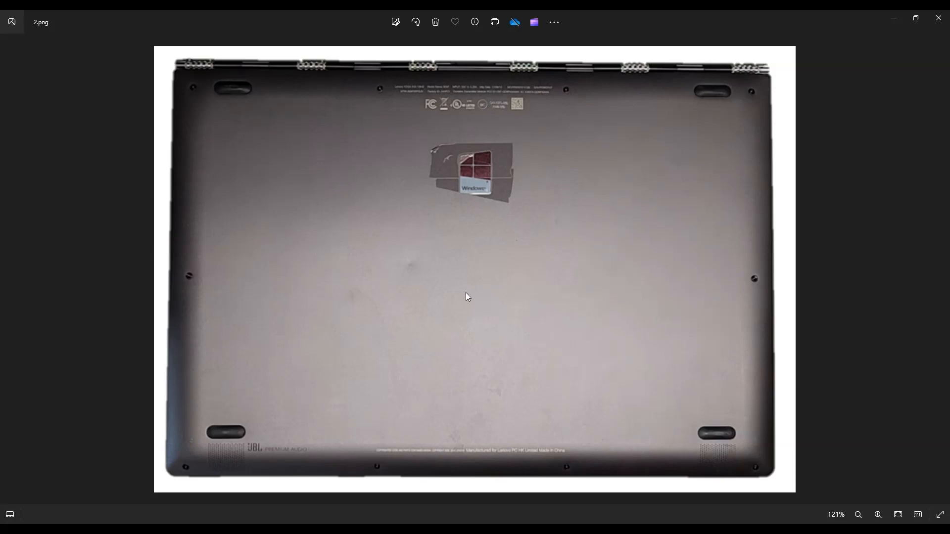
{"action": "mouse_move", "coordinate": [176, 109]}
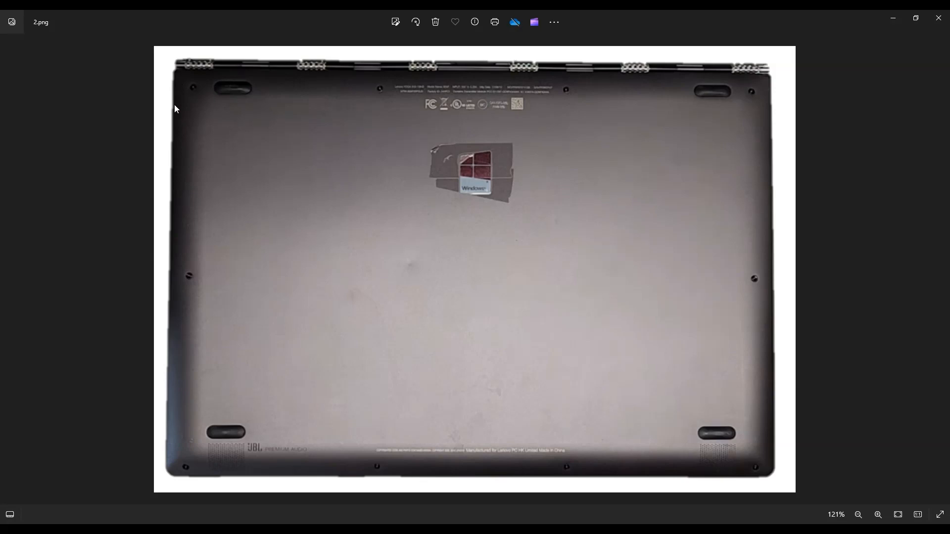
{"action": "mouse_move", "coordinate": [174, 461]}
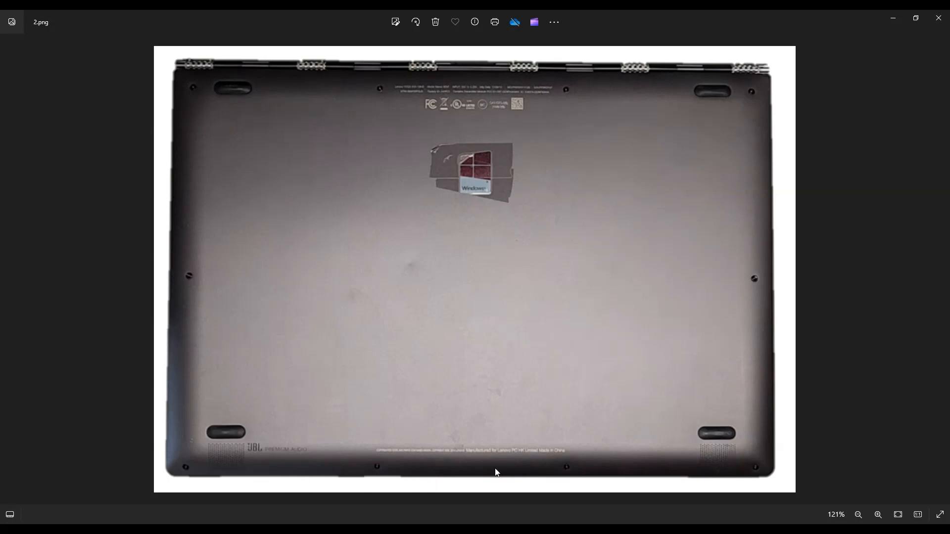
{"action": "mouse_move", "coordinate": [788, 303]}
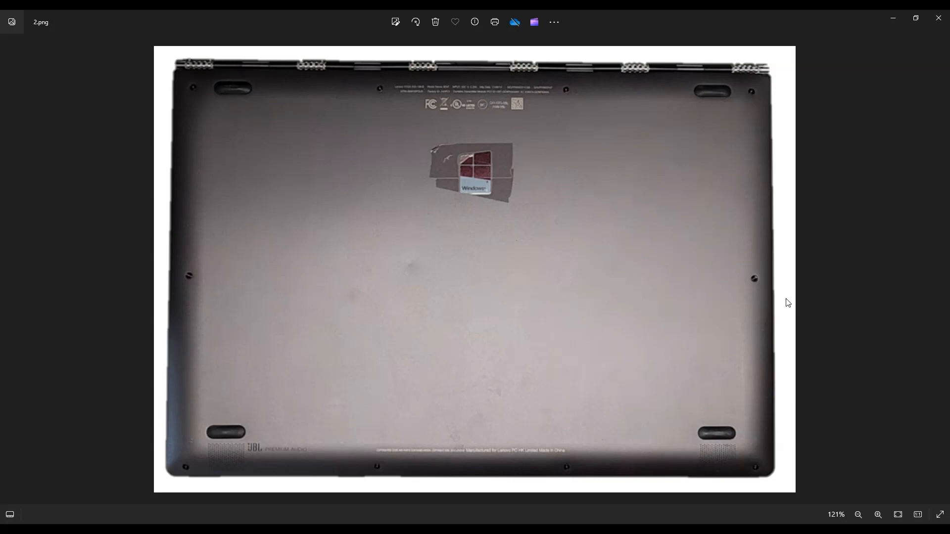
{"action": "mouse_move", "coordinate": [628, 79]}
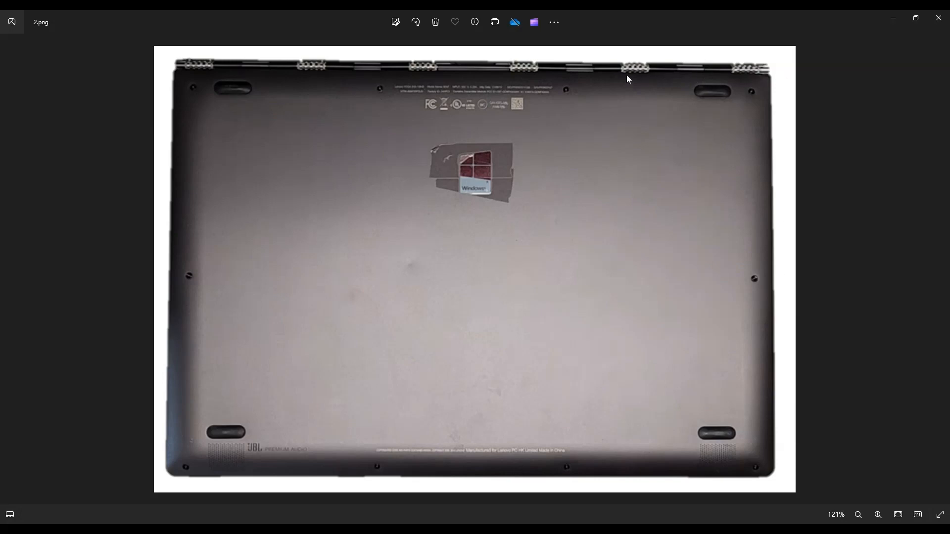
{"action": "mouse_move", "coordinate": [207, 72]}
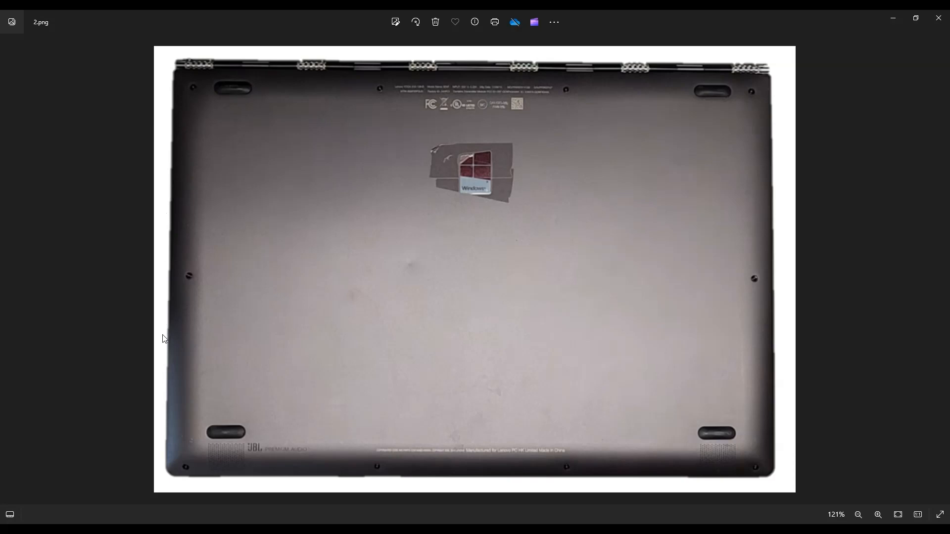
{"action": "mouse_move", "coordinate": [609, 476]}
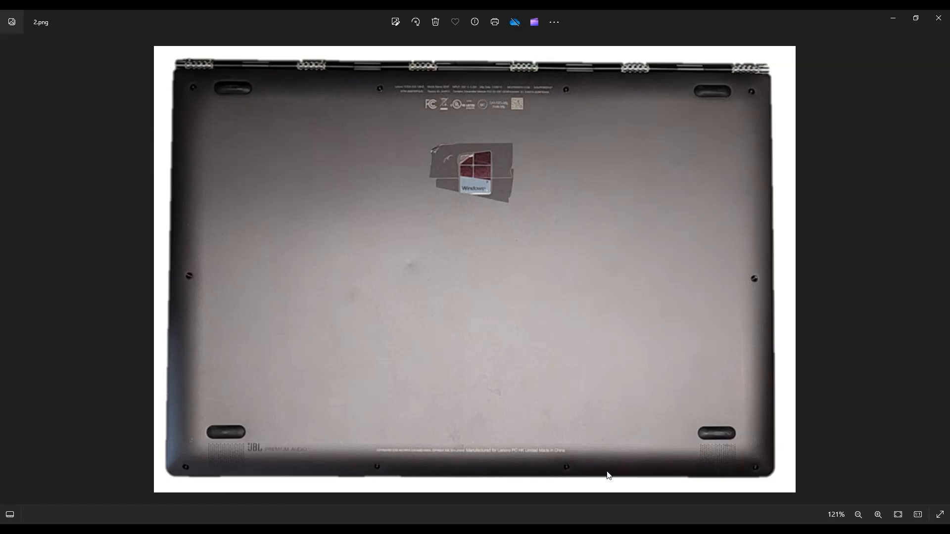
{"action": "mouse_move", "coordinate": [172, 273]}
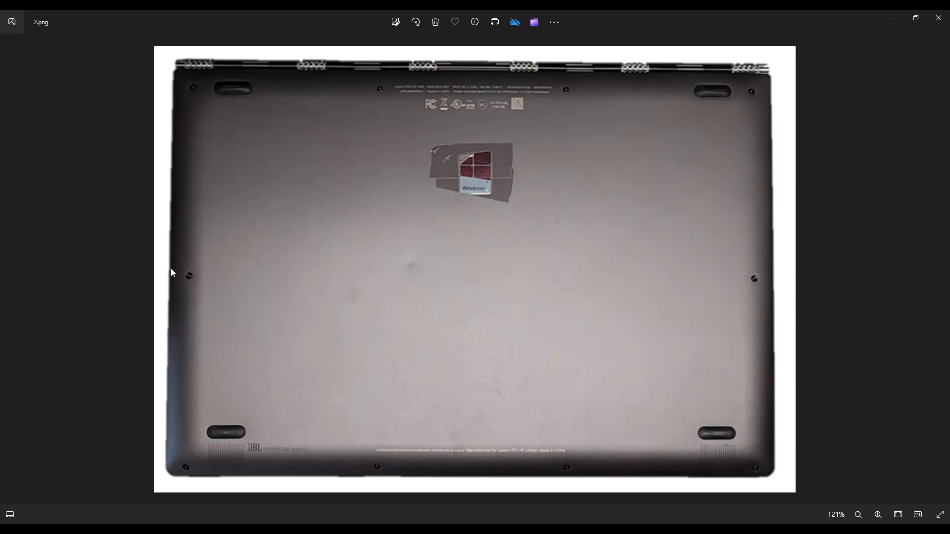
{"action": "mouse_move", "coordinate": [499, 317]}
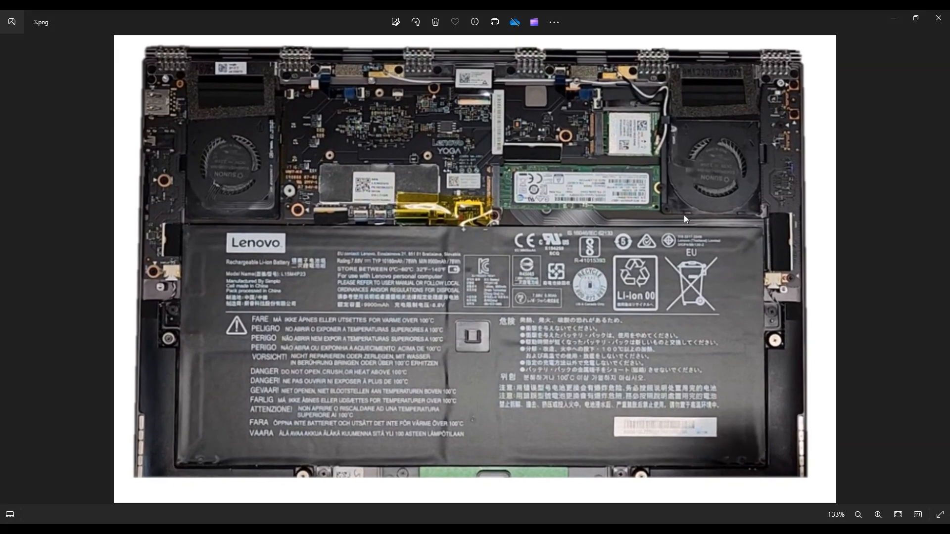
{"action": "mouse_move", "coordinate": [242, 132]}
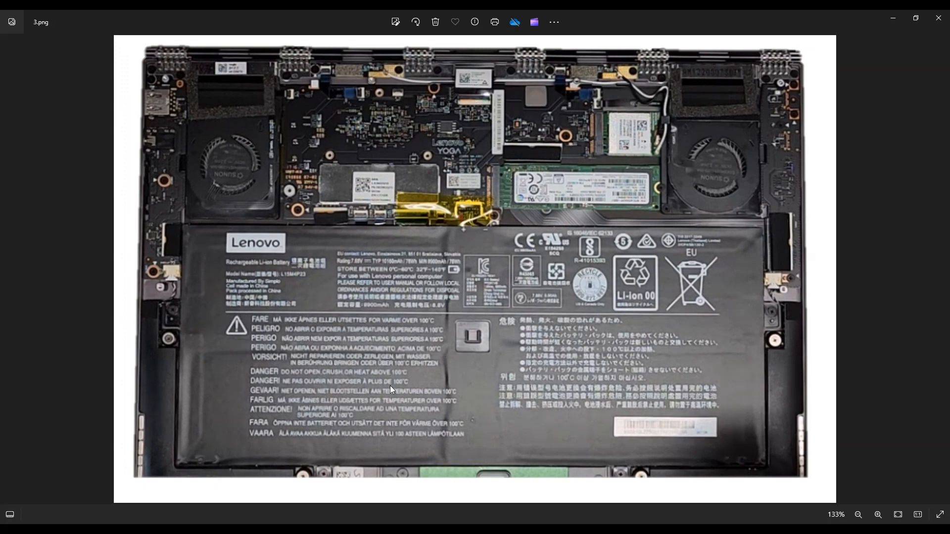
{"action": "mouse_move", "coordinate": [552, 363]}
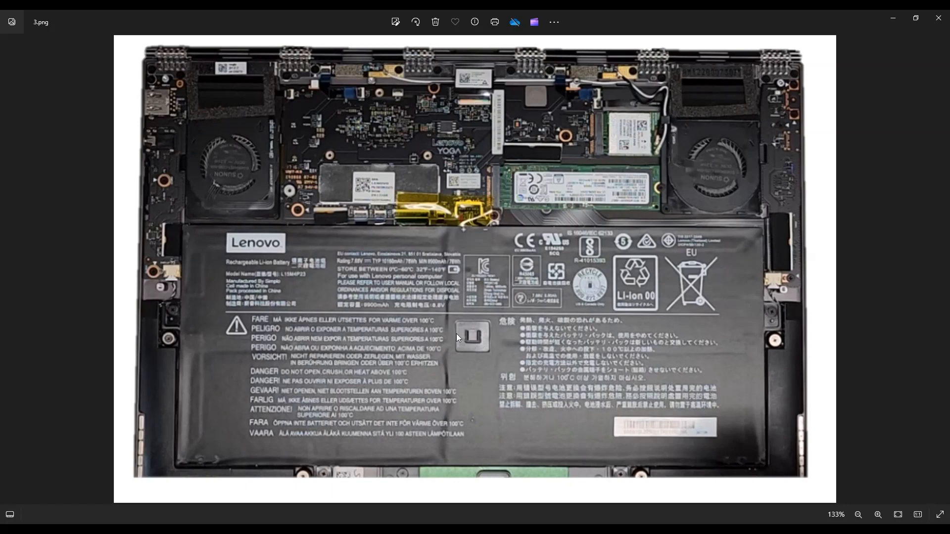
{"action": "mouse_move", "coordinate": [471, 351]}
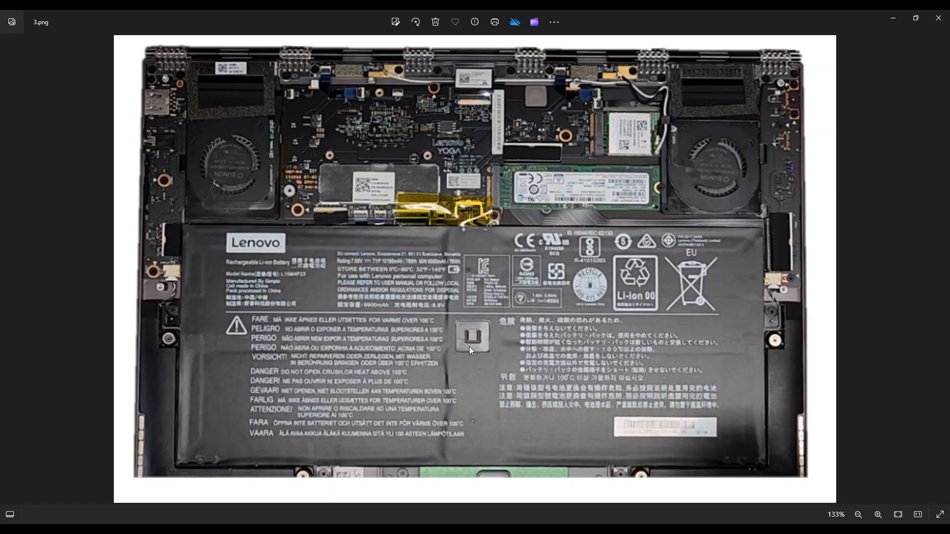
{"action": "mouse_move", "coordinate": [257, 341]}
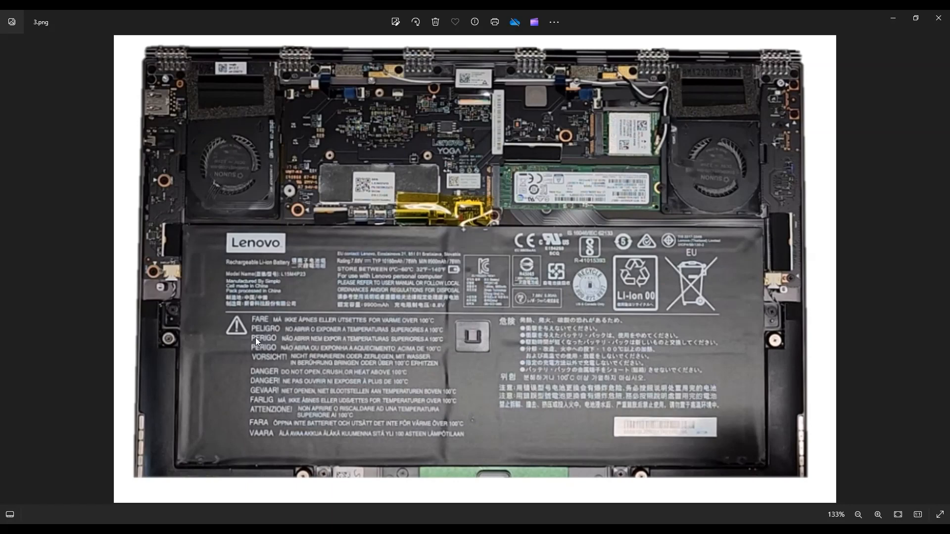
{"action": "mouse_move", "coordinate": [577, 262]}
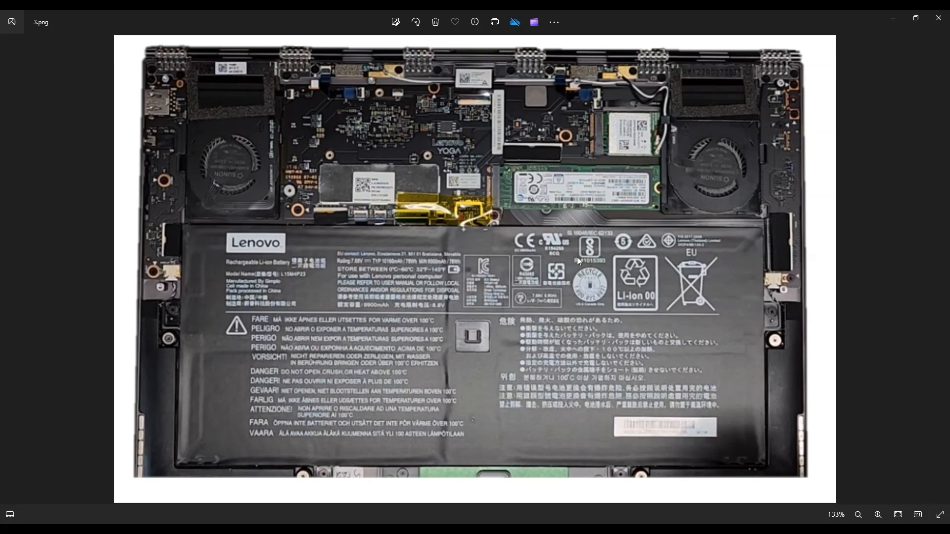
{"action": "mouse_move", "coordinate": [454, 207]}
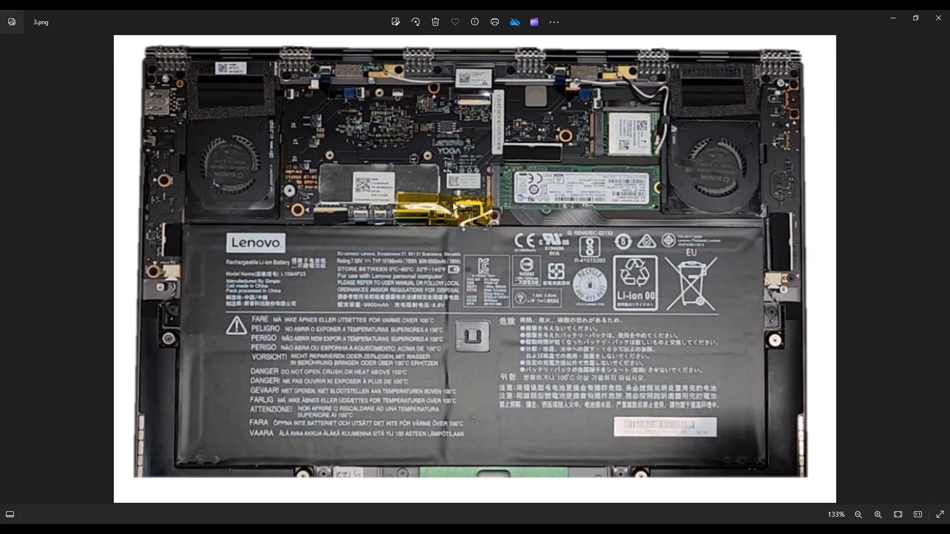
{"action": "mouse_move", "coordinate": [466, 223]}
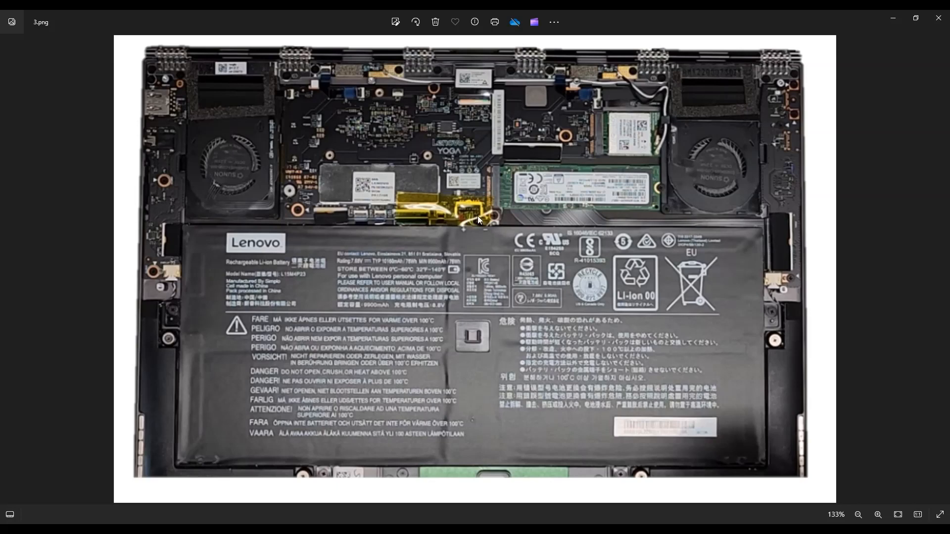
{"action": "mouse_move", "coordinate": [488, 306]}
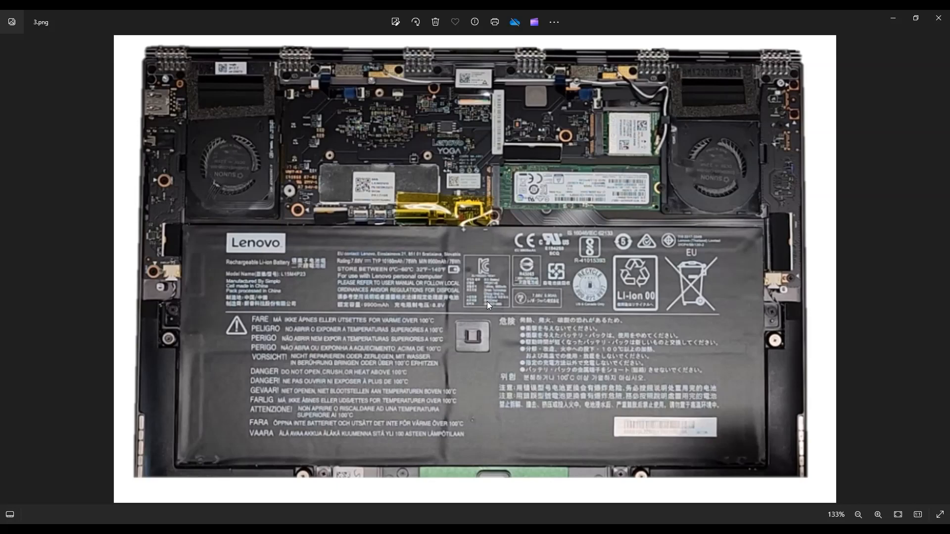
{"action": "mouse_move", "coordinate": [467, 204]}
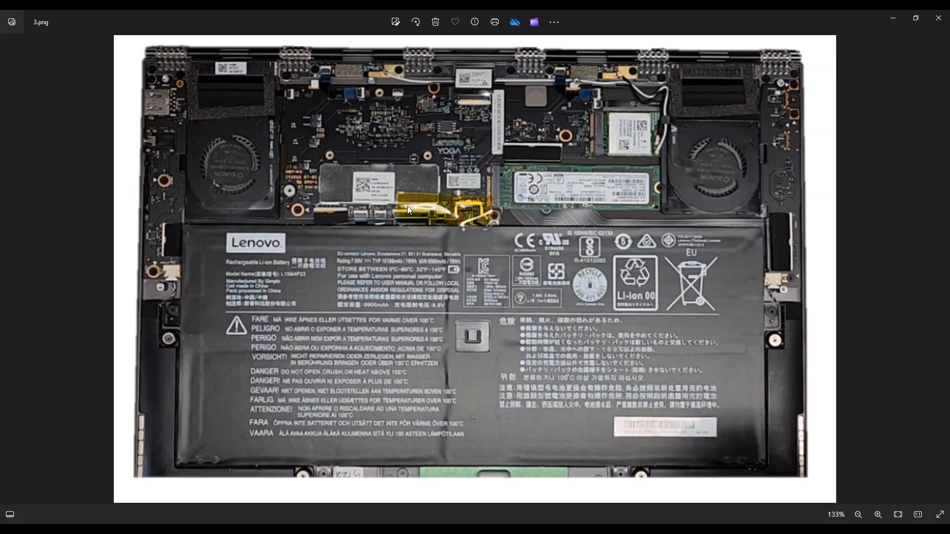
{"action": "mouse_move", "coordinate": [409, 216]}
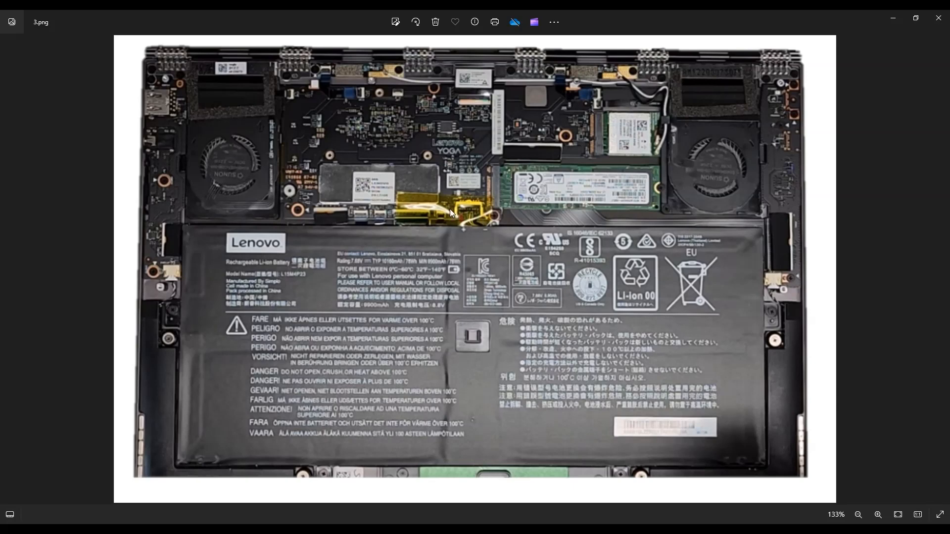
{"action": "mouse_move", "coordinate": [480, 228]}
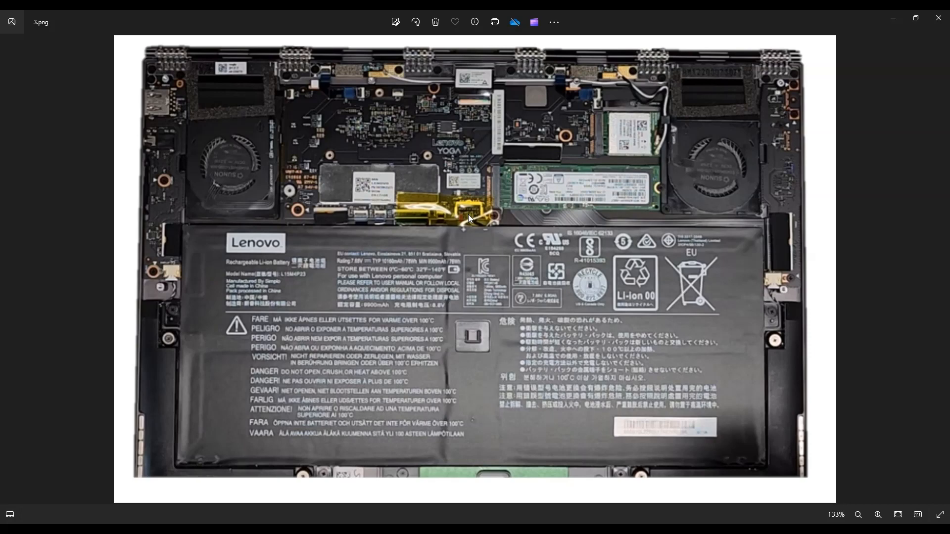
{"action": "mouse_move", "coordinate": [467, 210]}
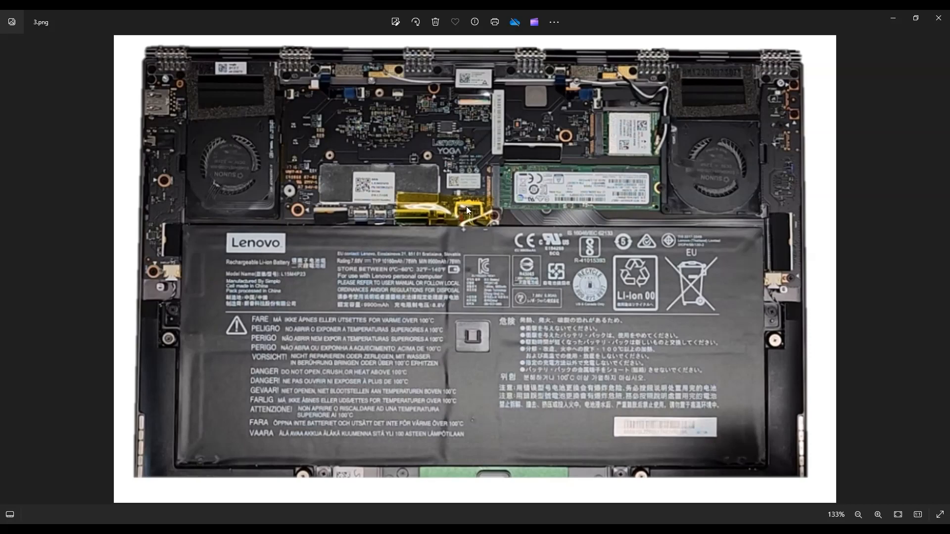
{"action": "mouse_move", "coordinate": [471, 219]}
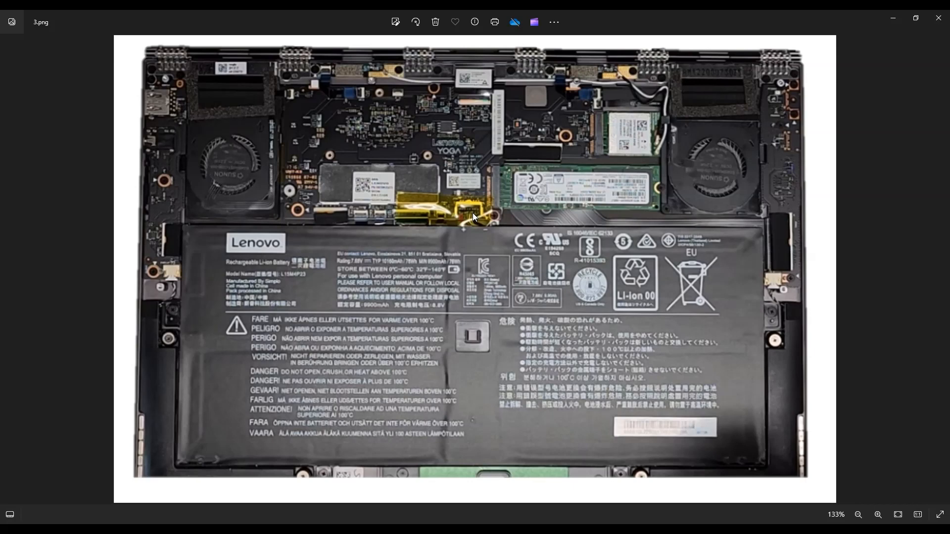
{"action": "mouse_move", "coordinate": [483, 223]}
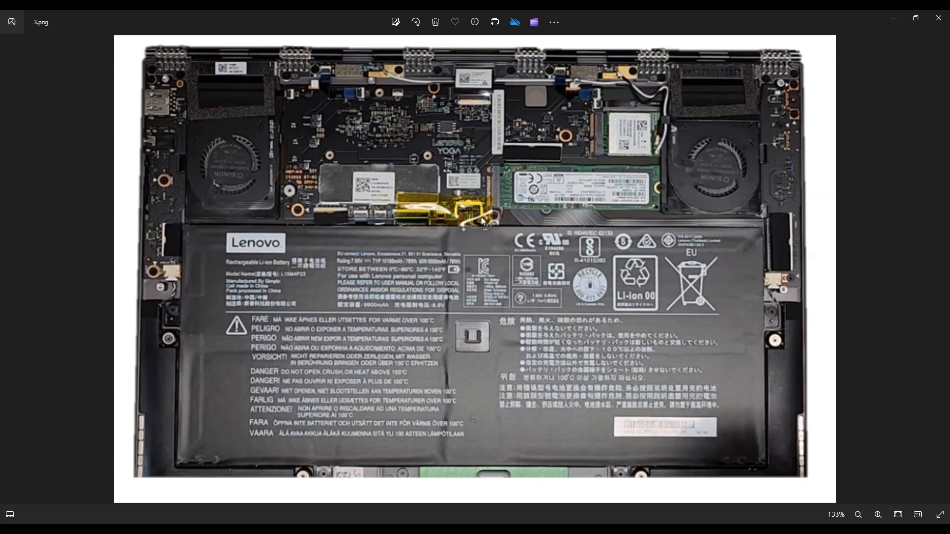
{"action": "mouse_move", "coordinate": [539, 337]}
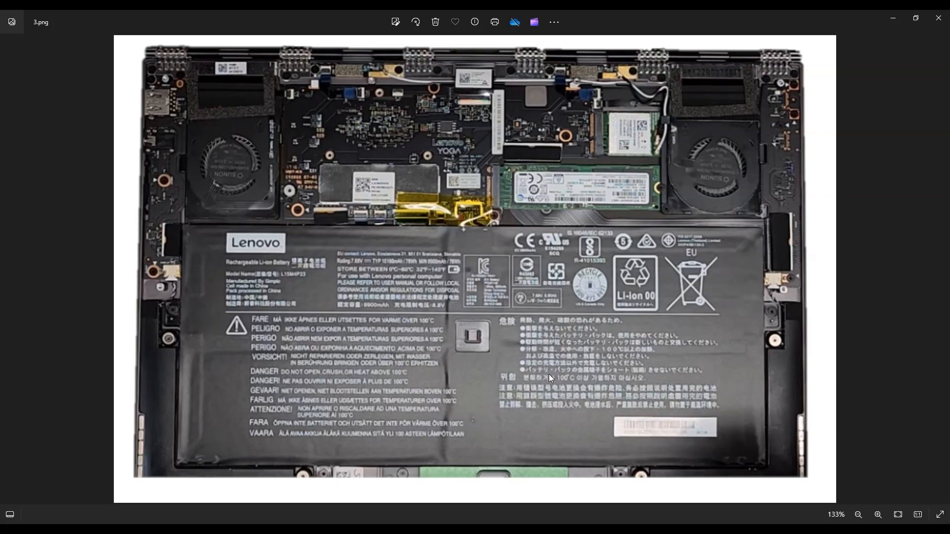
{"action": "mouse_move", "coordinate": [384, 392]}
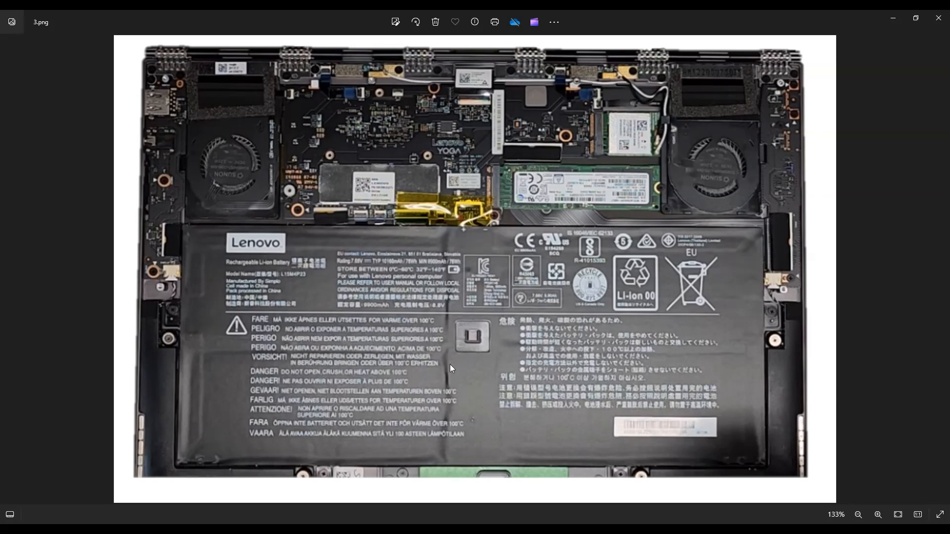
{"action": "mouse_move", "coordinate": [476, 397]}
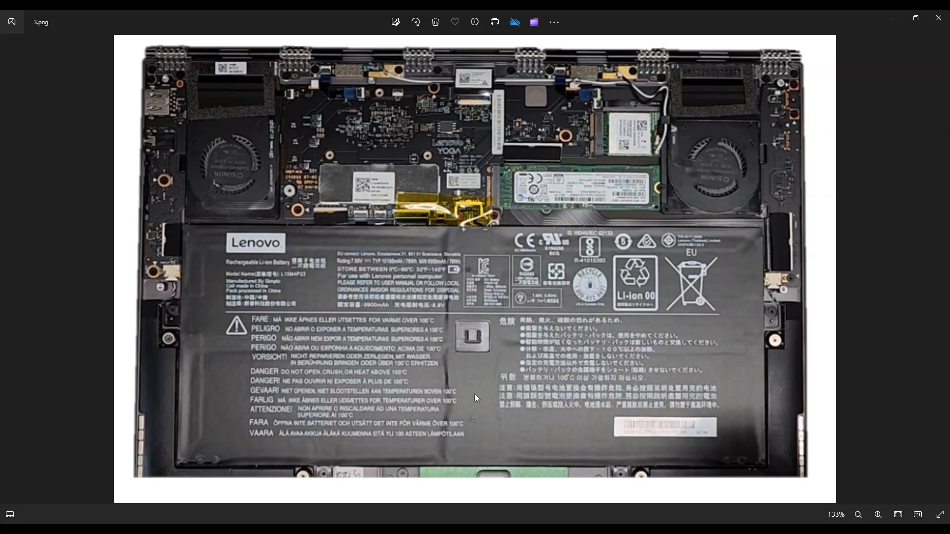
{"action": "mouse_move", "coordinate": [447, 286]}
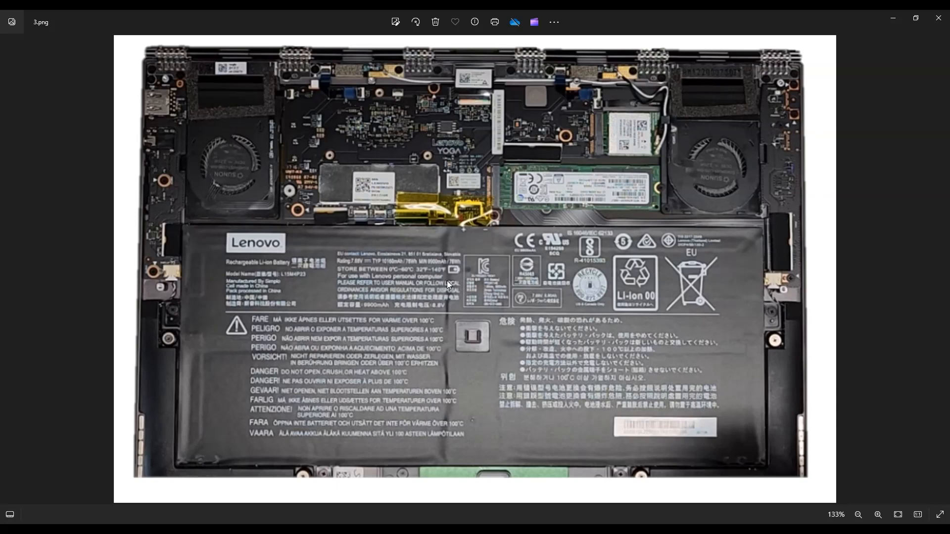
{"action": "mouse_move", "coordinate": [598, 365]}
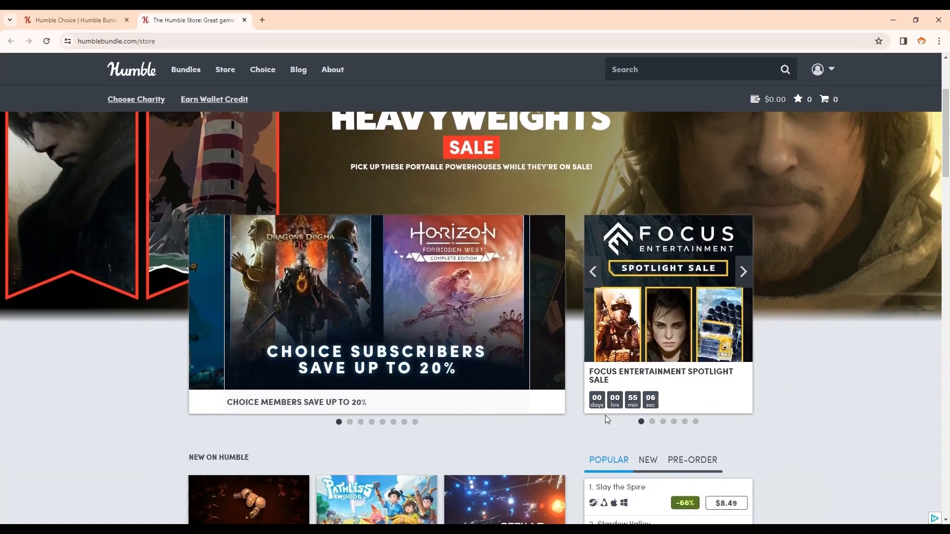
{"action": "scroll", "scroll_direction": "down", "scroll_amount": 3}
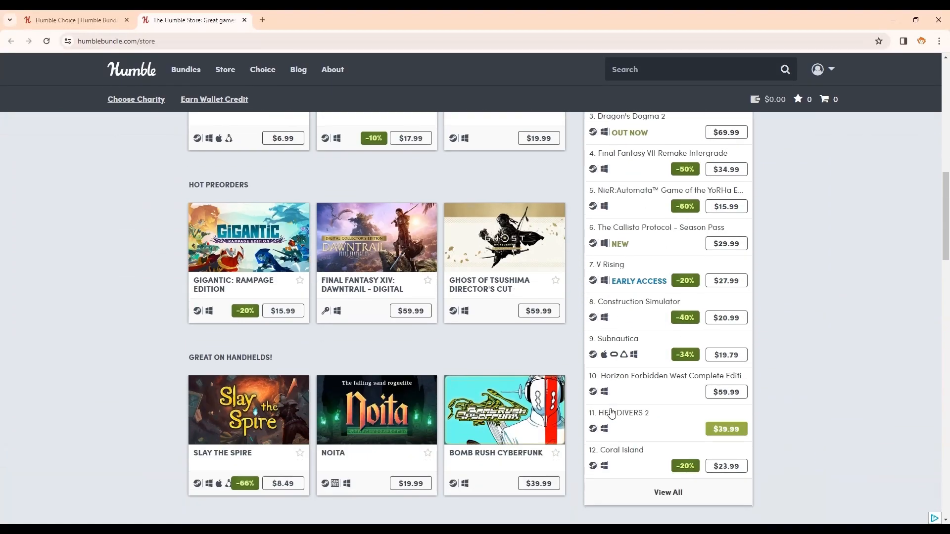
{"action": "scroll", "scroll_direction": "down", "scroll_amount": 3}
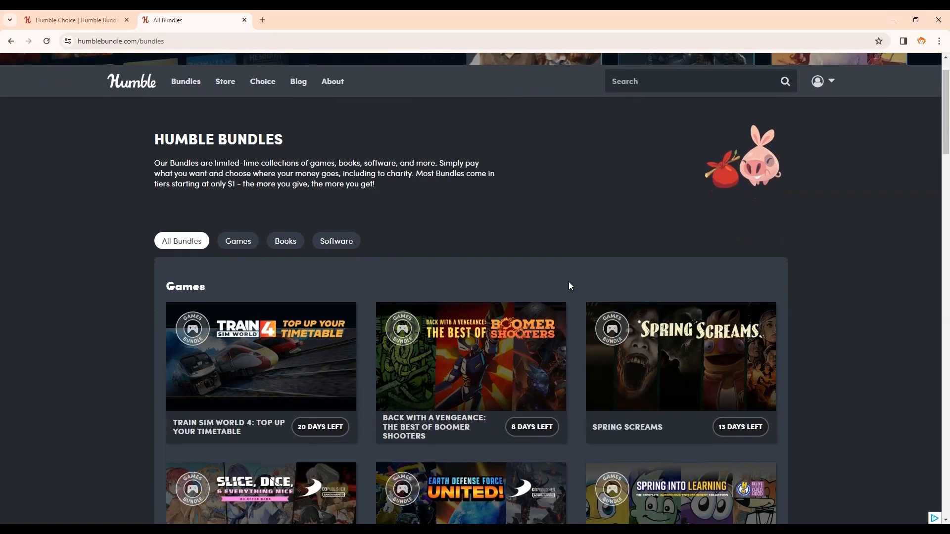
{"action": "scroll", "scroll_direction": "down", "scroll_amount": 3}
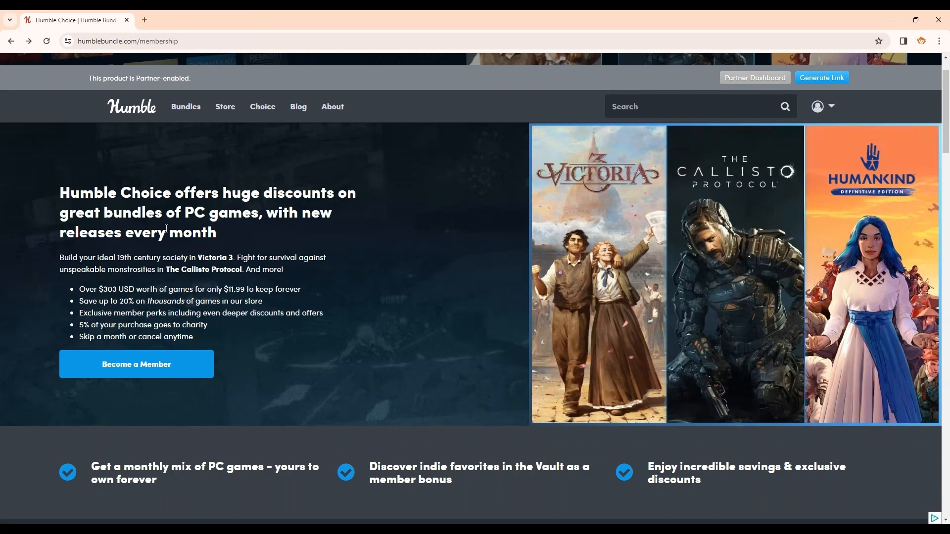
{"action": "scroll", "scroll_direction": "down", "scroll_amount": 3}
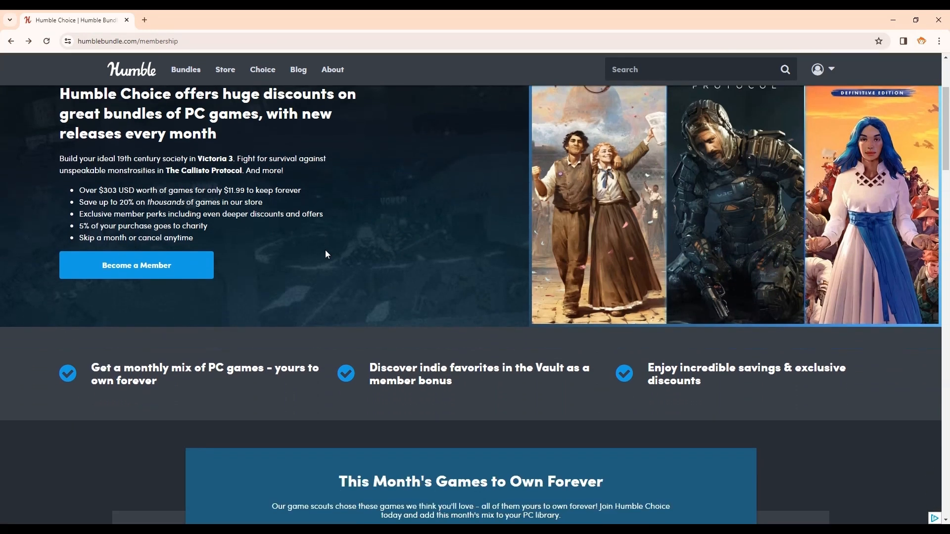
{"action": "scroll", "scroll_direction": "down", "scroll_amount": 3}
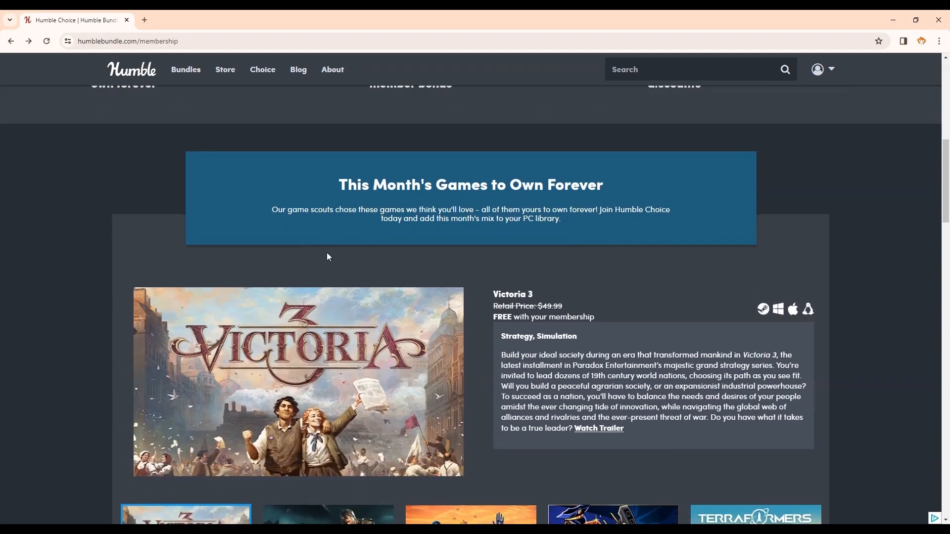
{"action": "scroll", "scroll_direction": "down", "scroll_amount": 3}
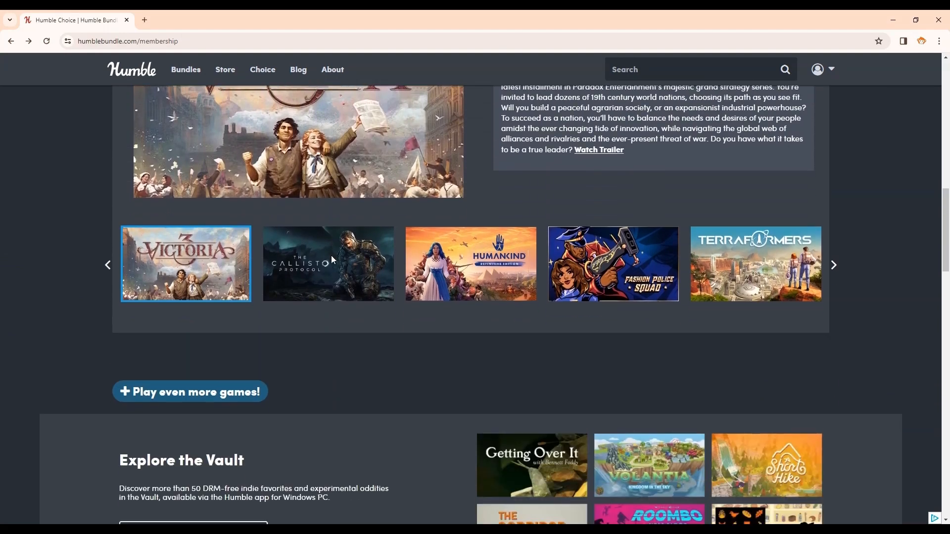
{"action": "scroll", "scroll_direction": "down", "scroll_amount": 3}
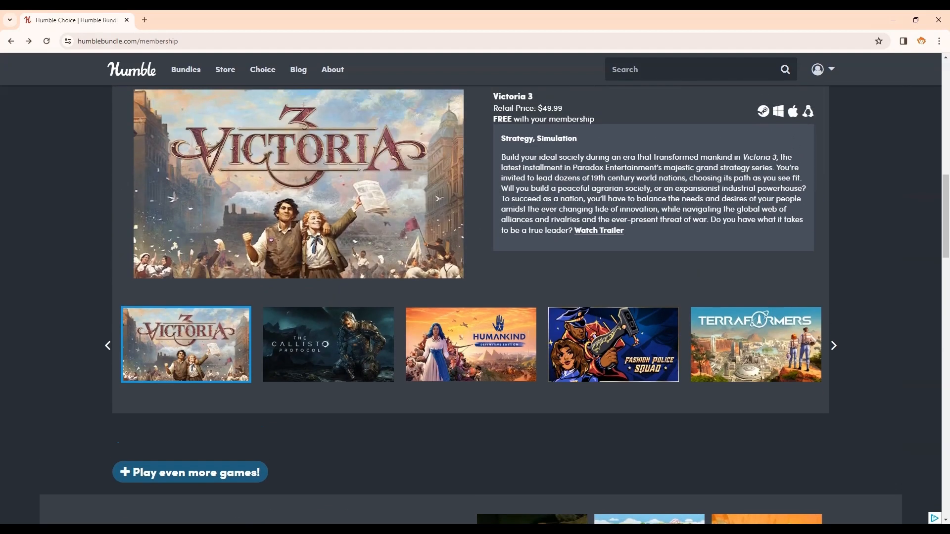
{"action": "scroll", "scroll_direction": "up", "scroll_amount": 3}
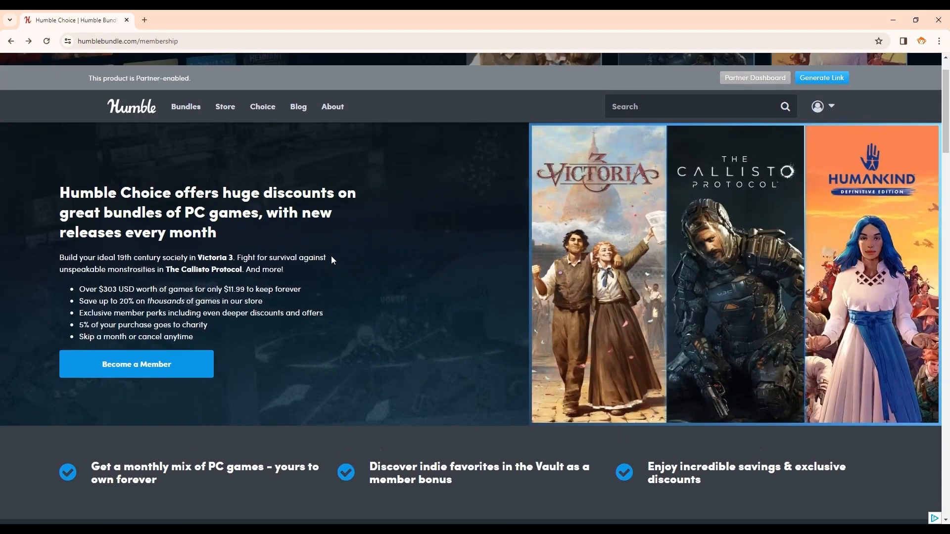